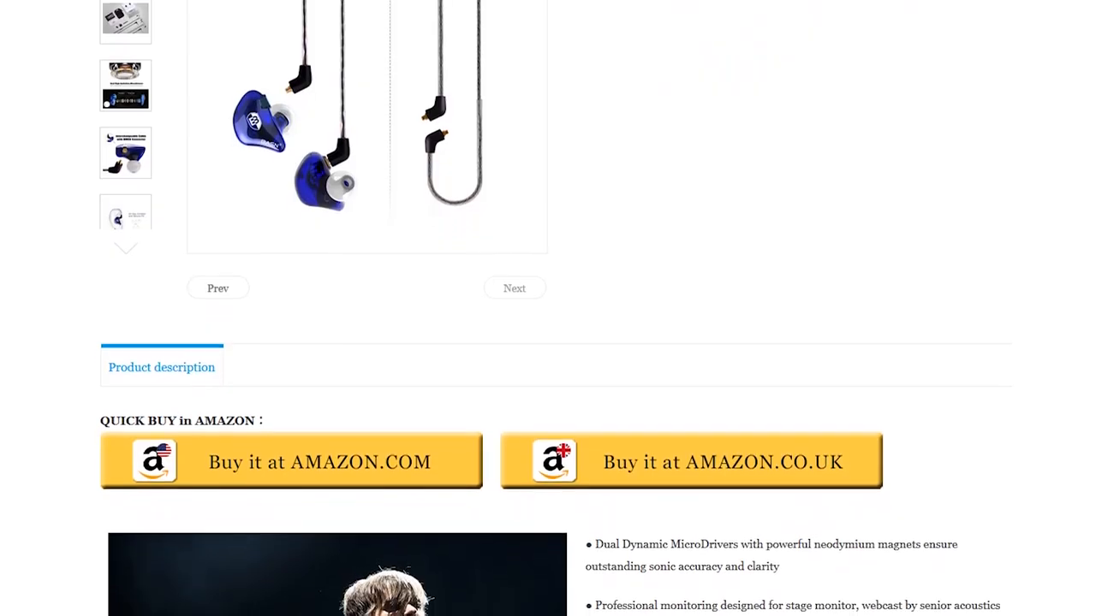
scroll(down, 3)
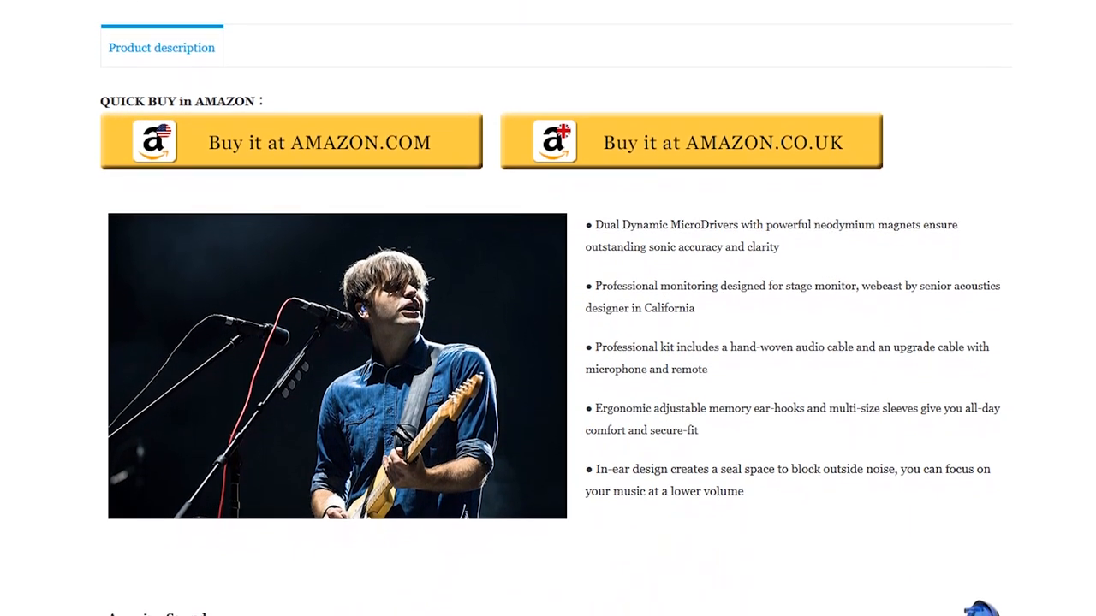
scroll(down, 3)
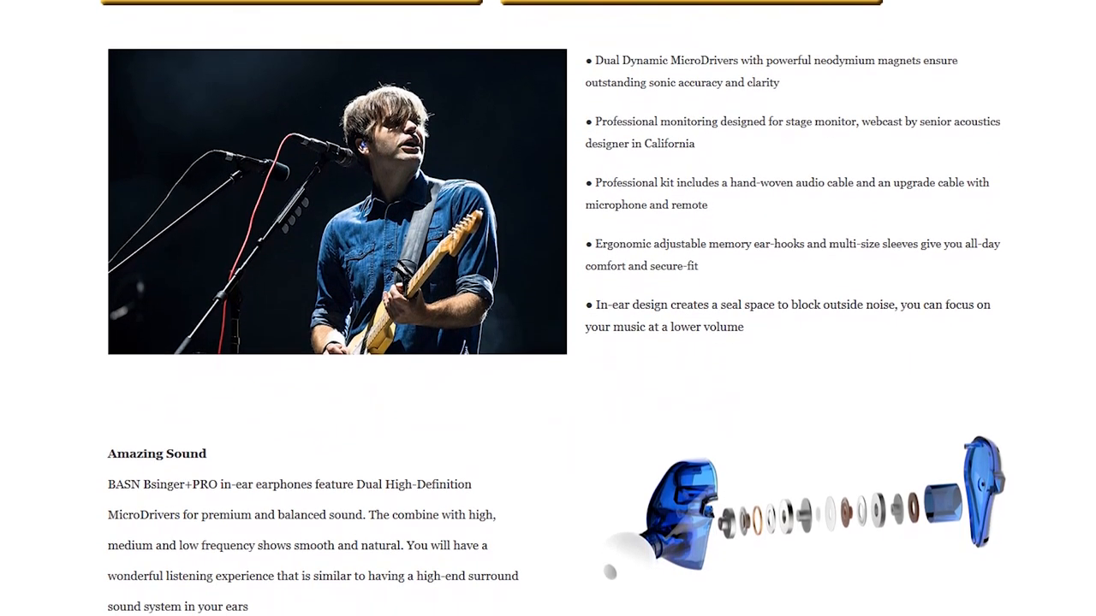
scroll(down, 3)
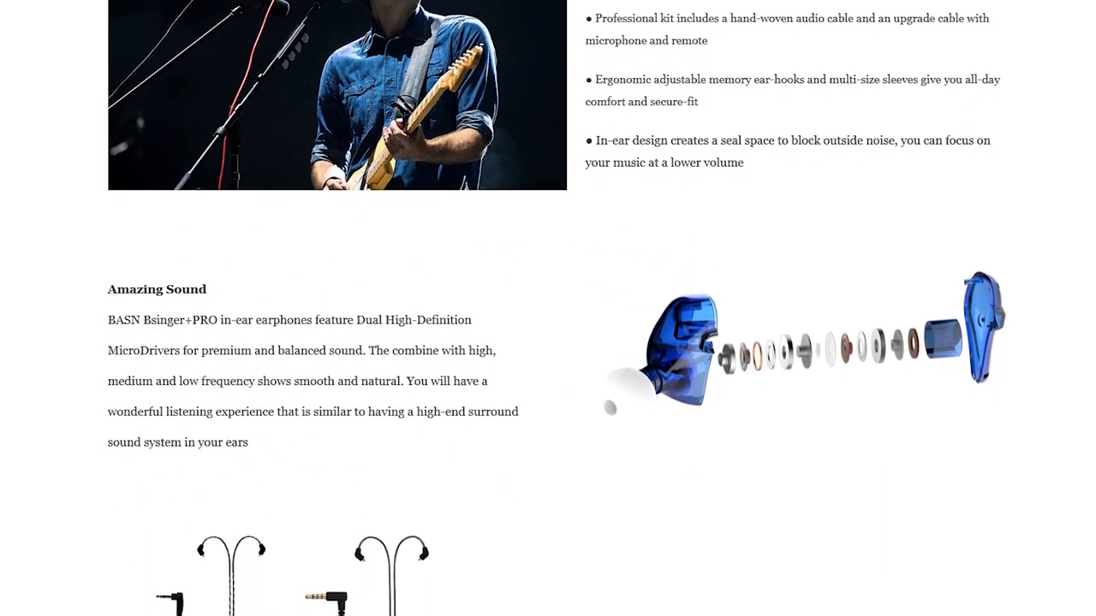
scroll(down, 3)
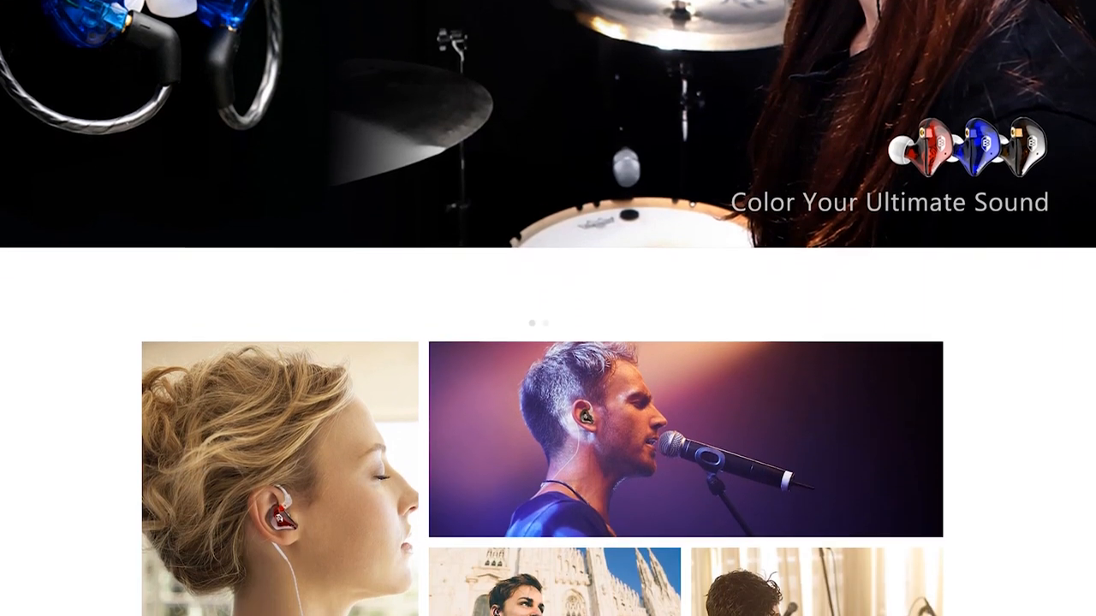
scroll(down, 3)
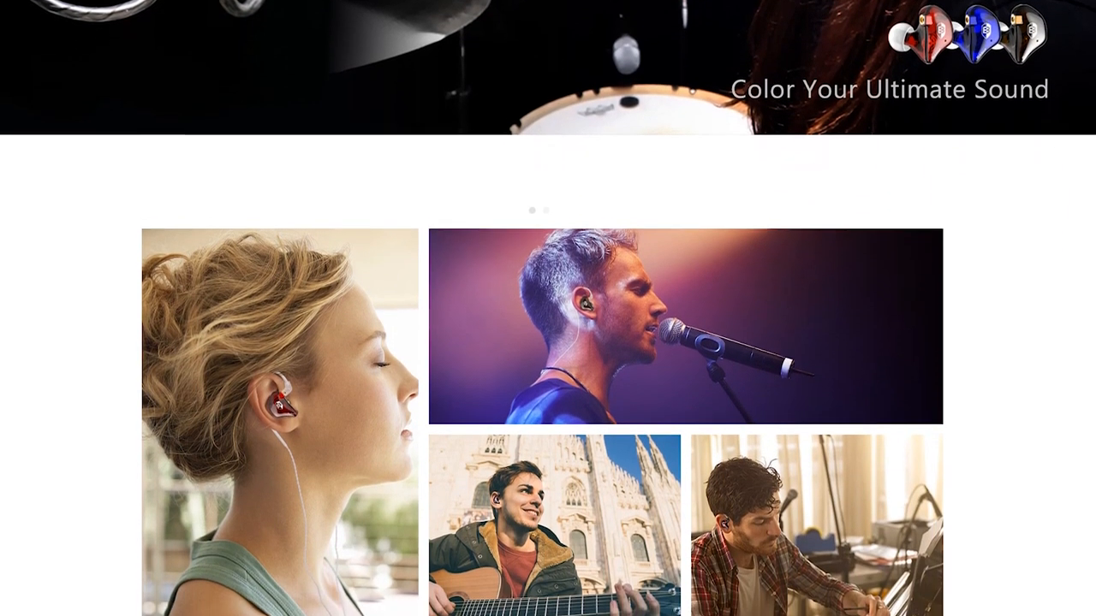
scroll(down, 3)
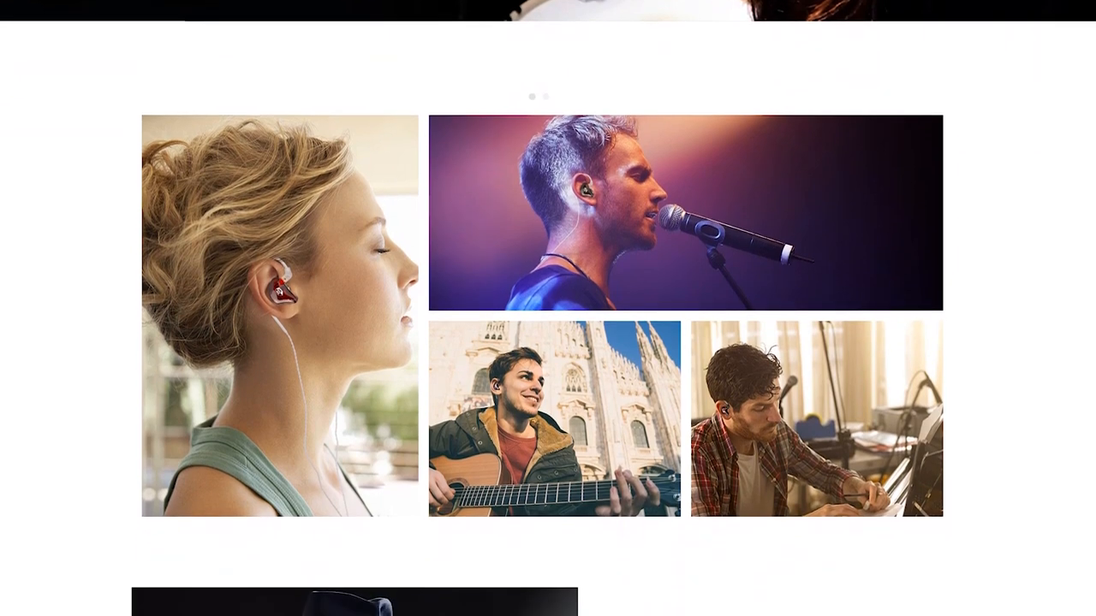
scroll(down, 3)
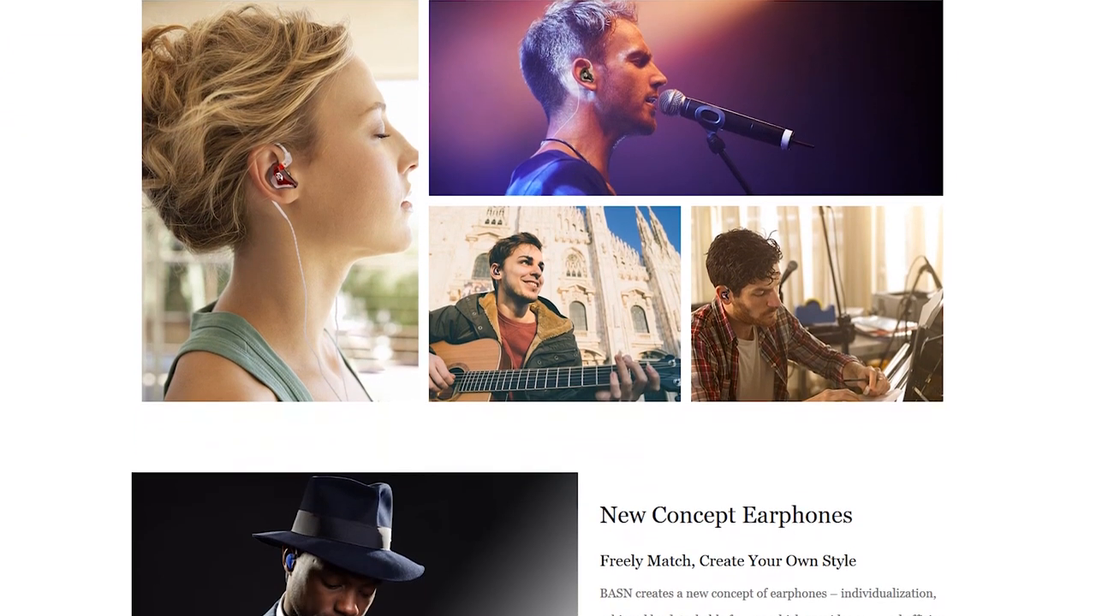